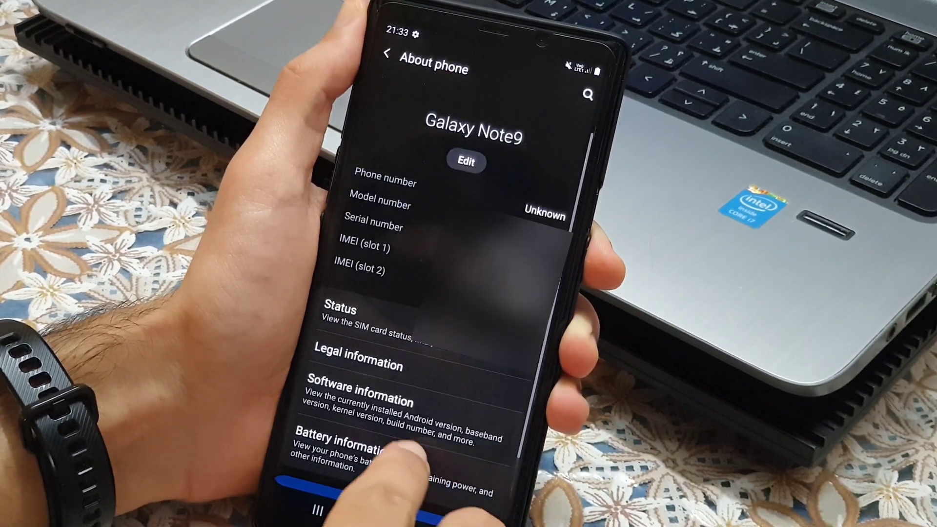
# Step: Show Software information listing One UI 2.5, Android 10, kernel version and build number
pyautogui.click(359, 385)
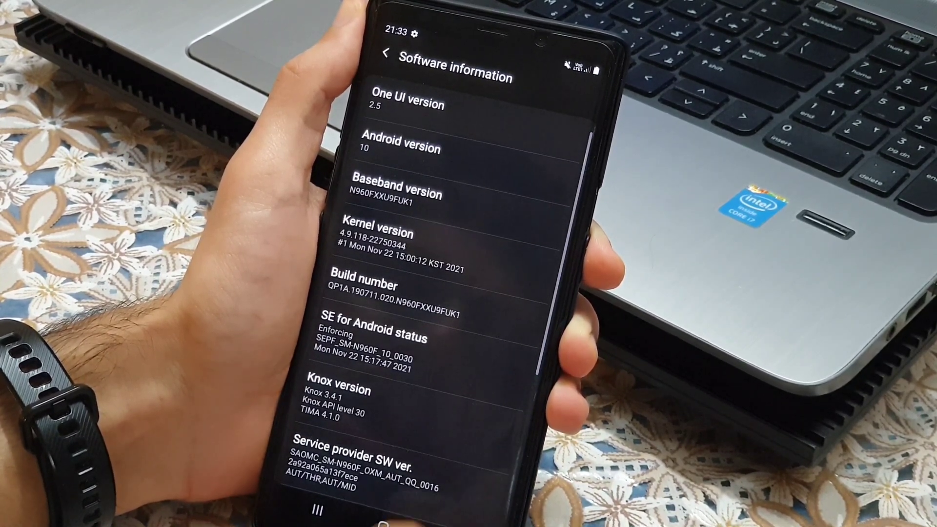